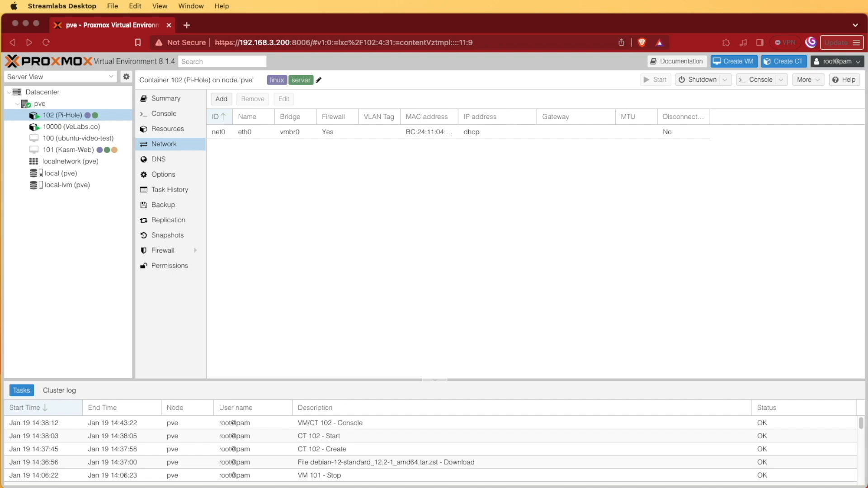
mouse_move(664, 361)
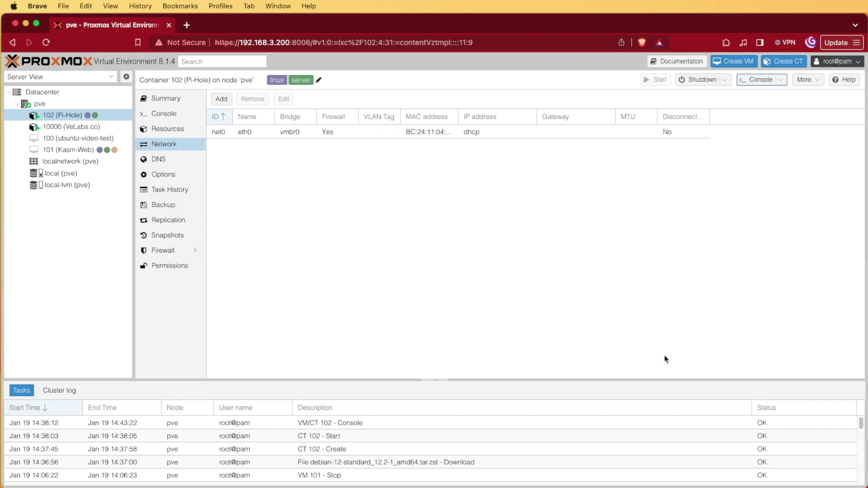
mouse_move(662, 357)
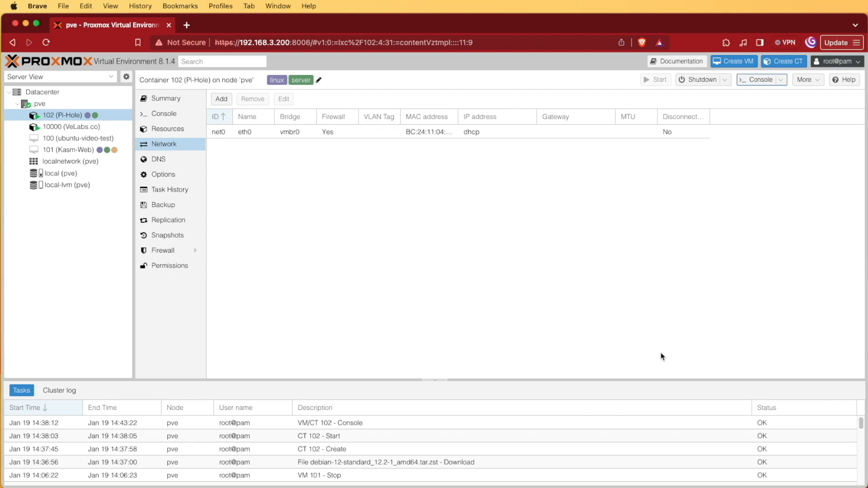
mouse_move(495, 324)
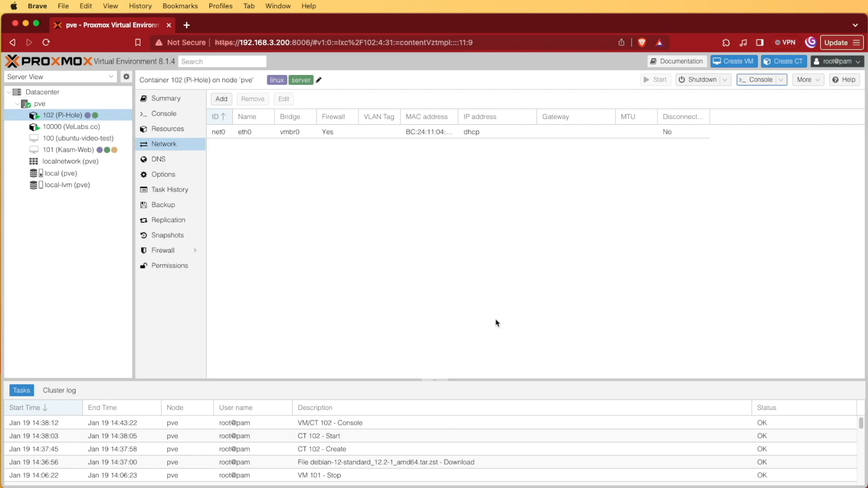
mouse_move(58, 173)
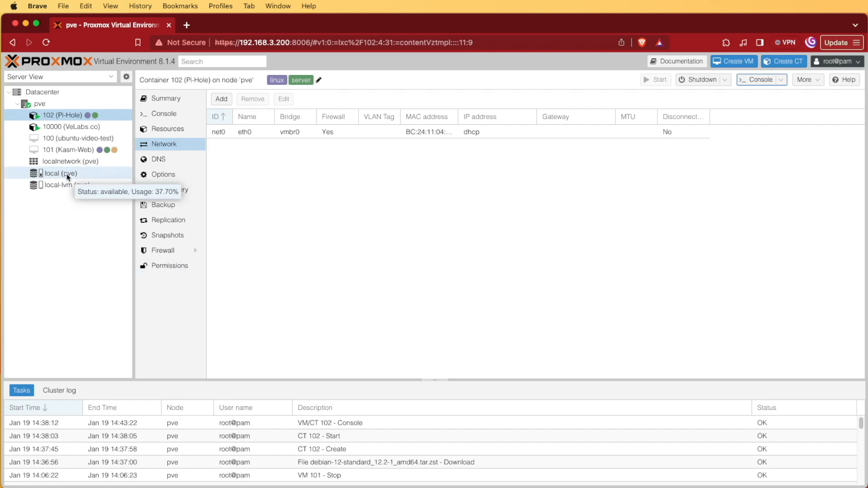
Show the container templates held on node pve's local storage
click(57, 172)
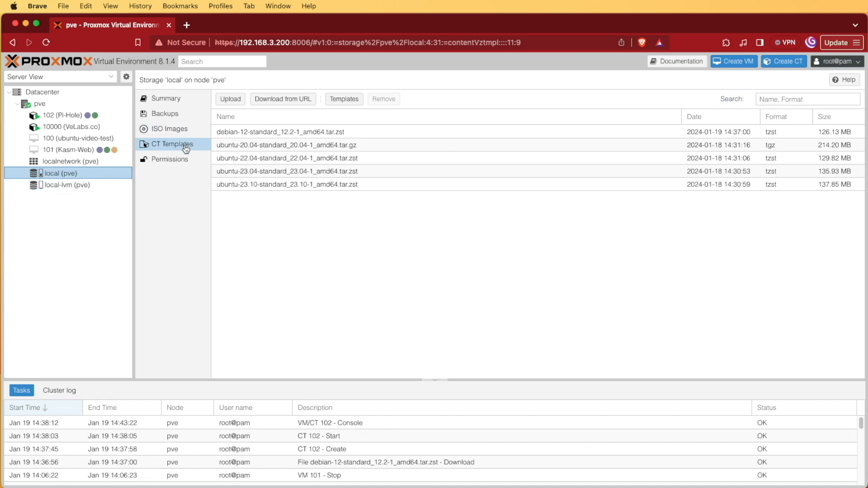
mouse_move(196, 230)
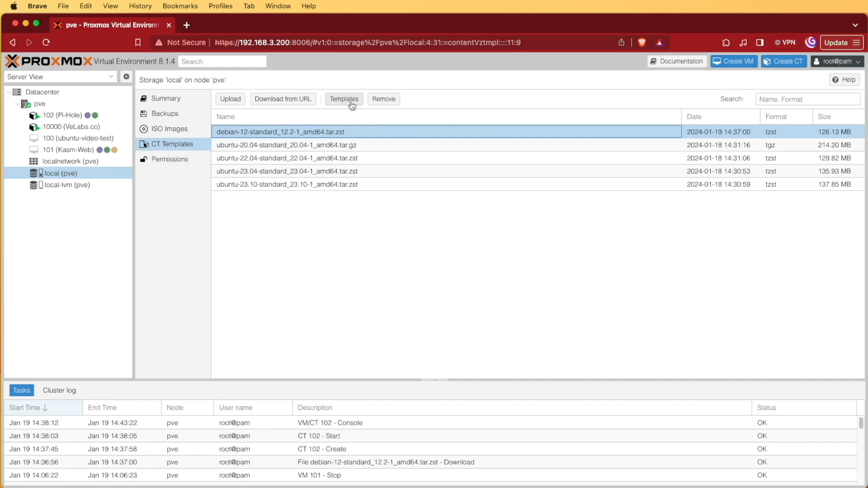
Find debian-12-standard in the template catalog (search 'deb') and download it to local storage
click(343, 99)
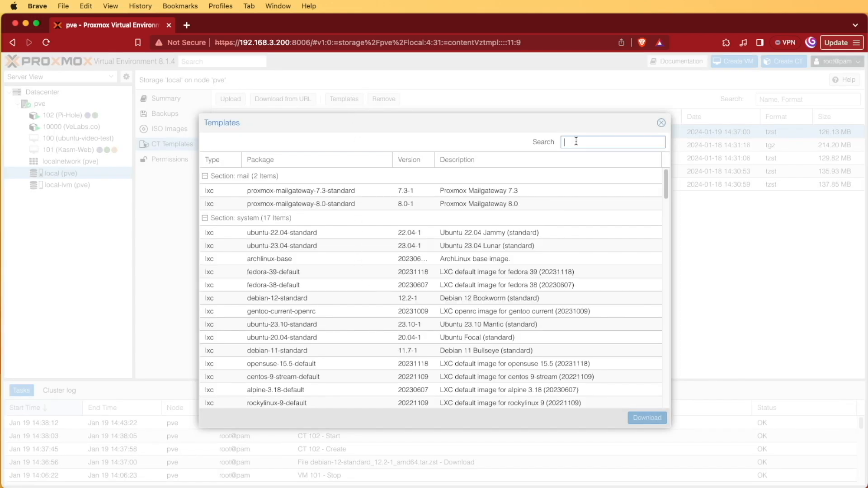
text(deb)
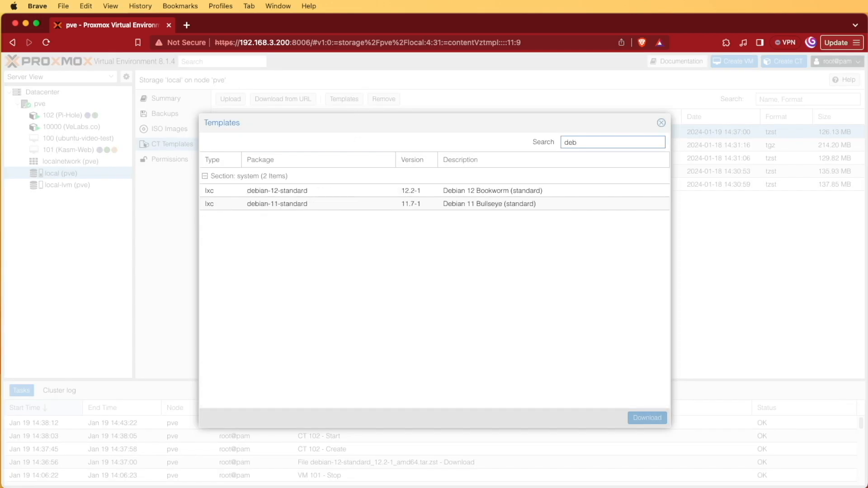
click(277, 190)
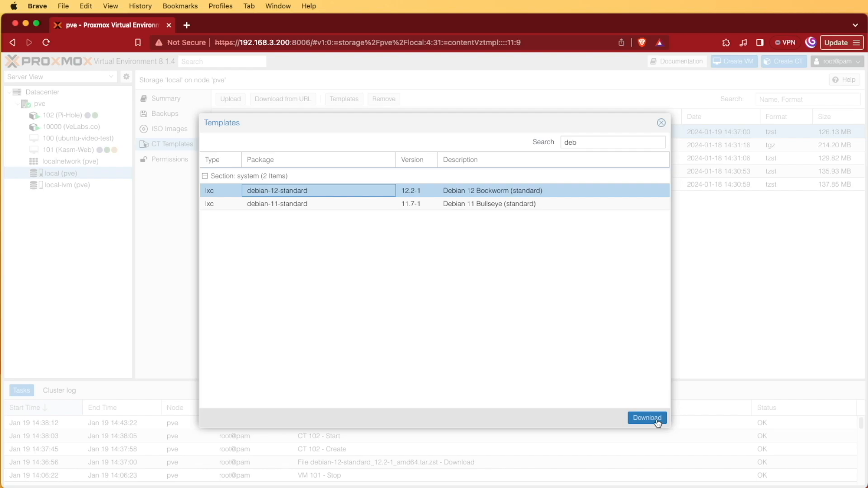
click(646, 417)
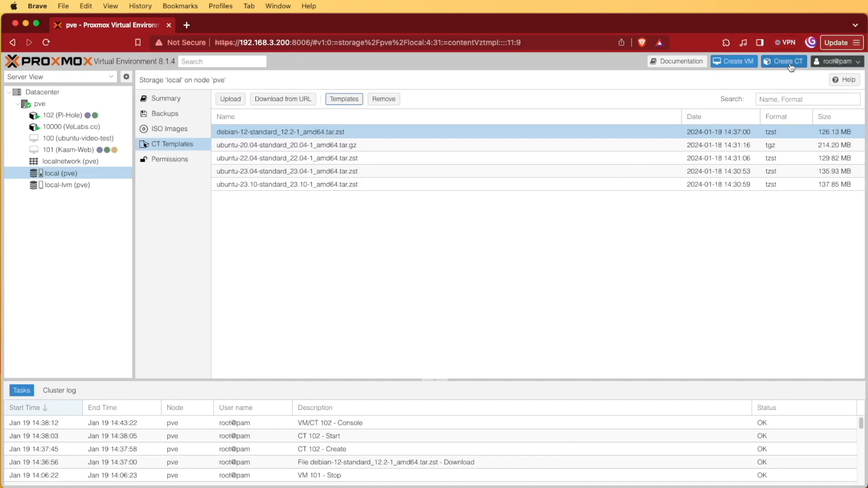
Start a new LXC container with hostname pi-hole-video and a confirmed root password
click(783, 61)
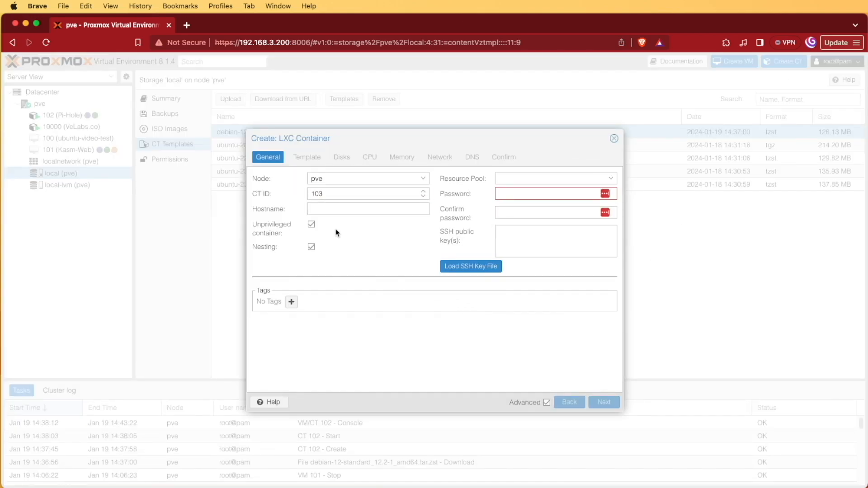
text(pi-hole-video)
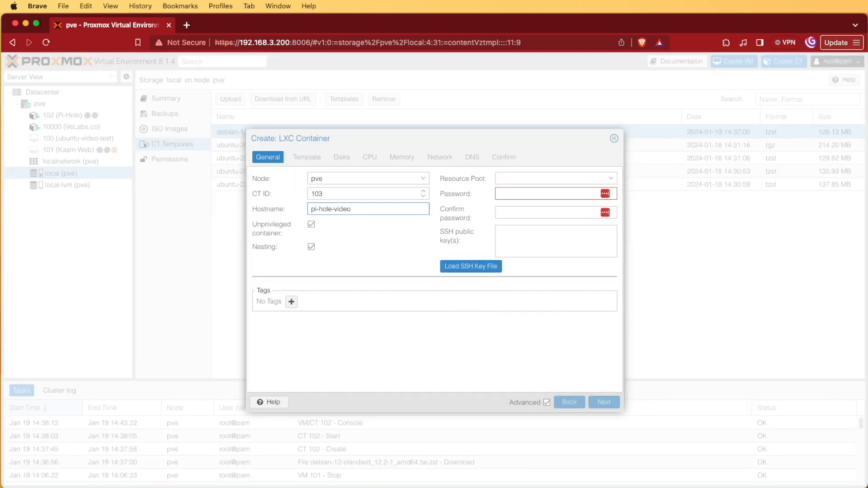
mouse_move(358, 228)
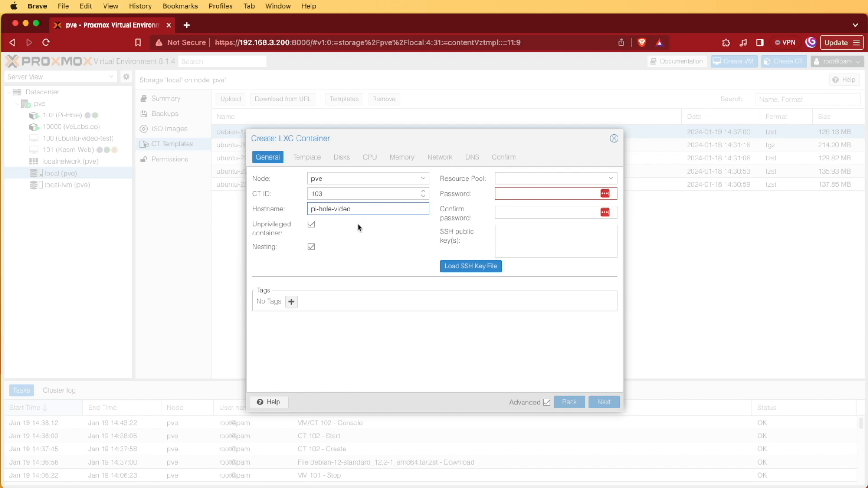
click(550, 194)
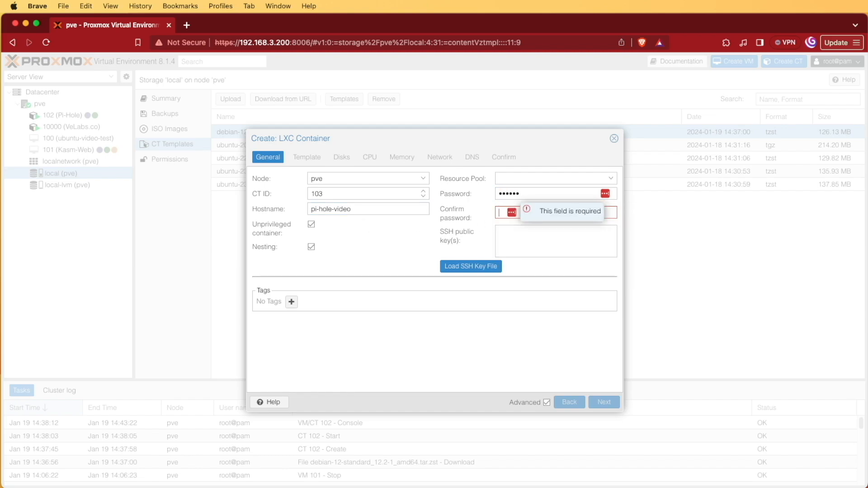
click(553, 212)
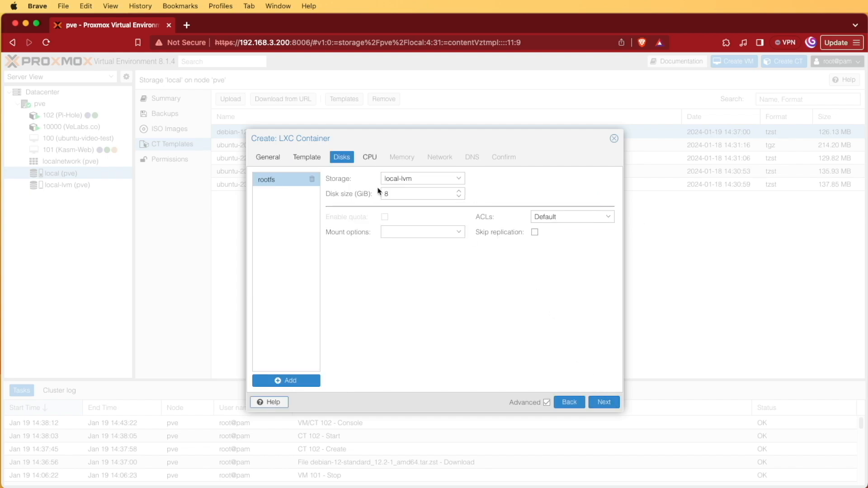
mouse_move(335, 191)
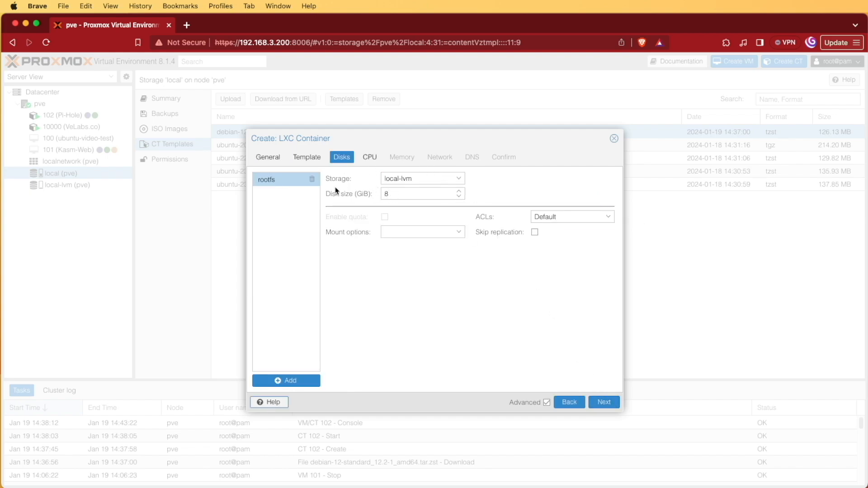
Keep the default template, disk and CPU settings and continue to the network settings
click(369, 156)
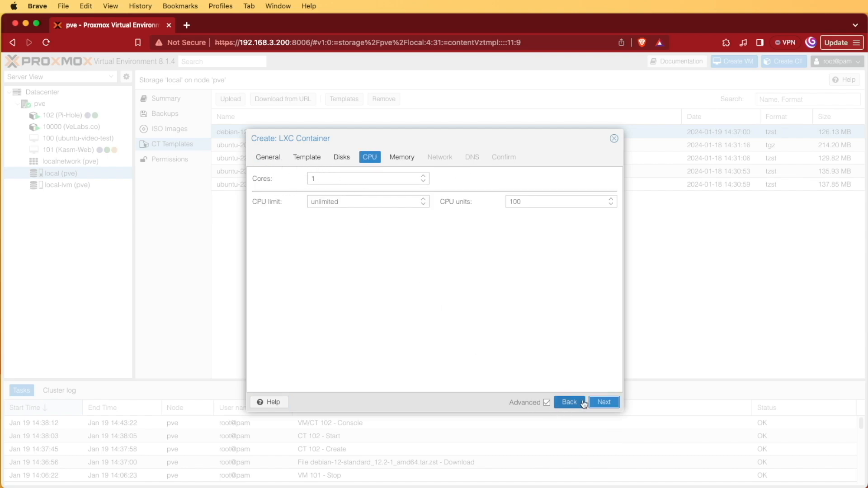
click(603, 402)
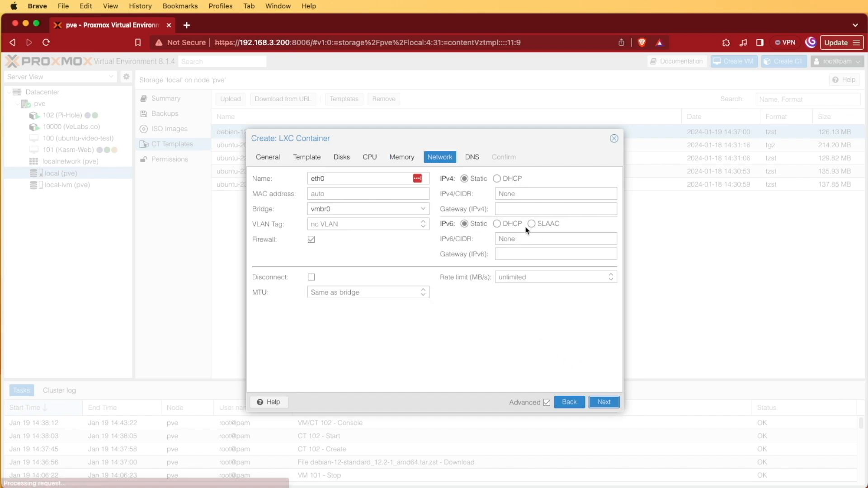
Assign static IPv4 192.168.3.60/24 with gateway 192.168.3.1 to the container
click(554, 193)
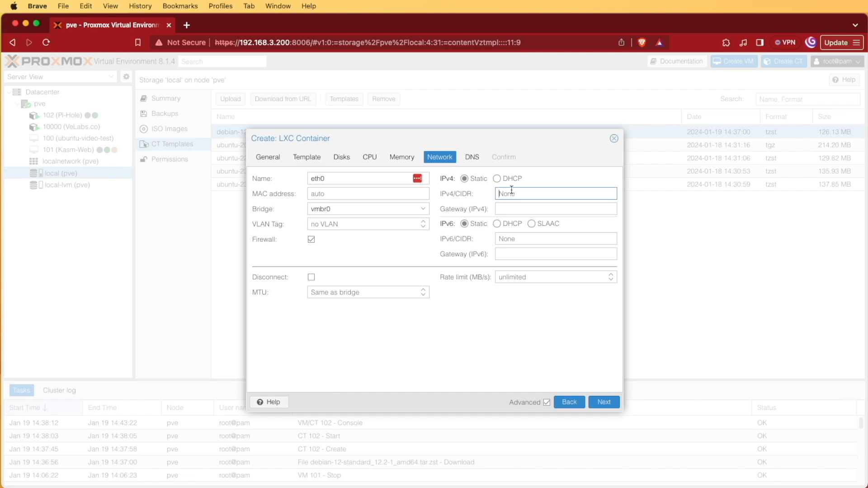
text(19)
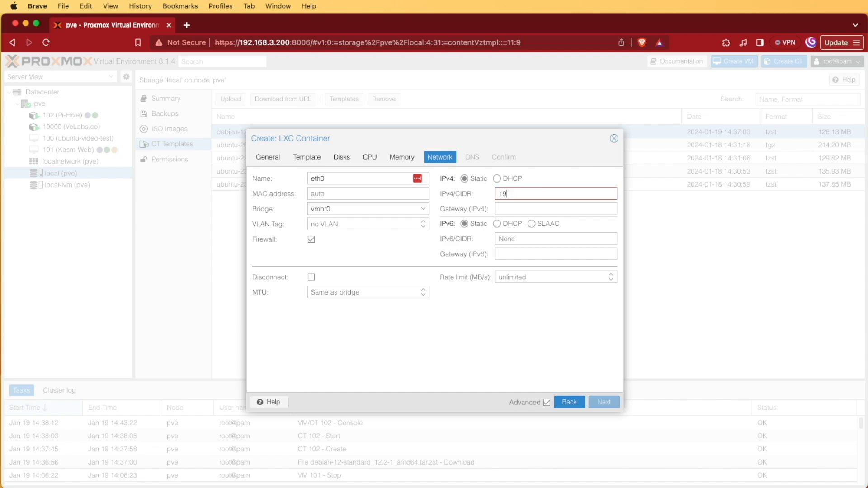
text(92.1)
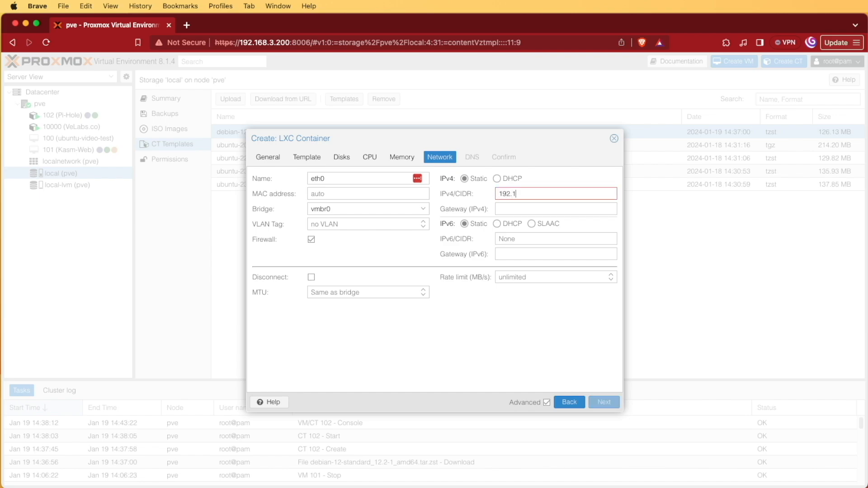
text(68.3.)
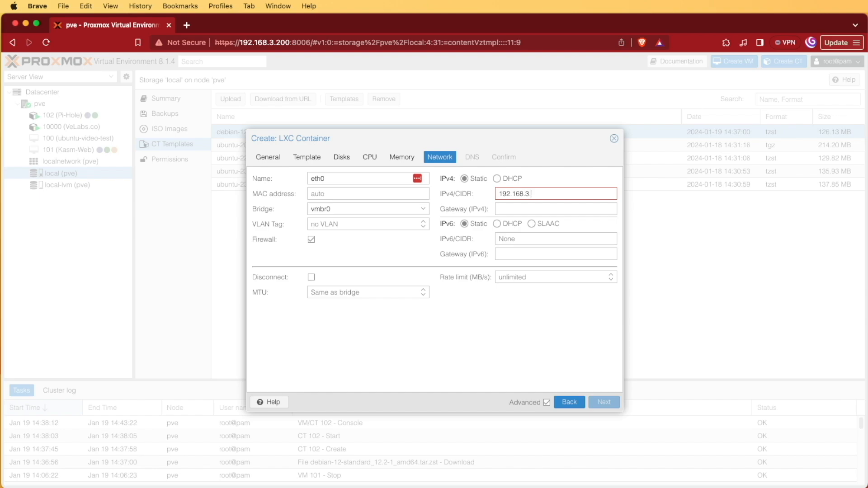
text(60)
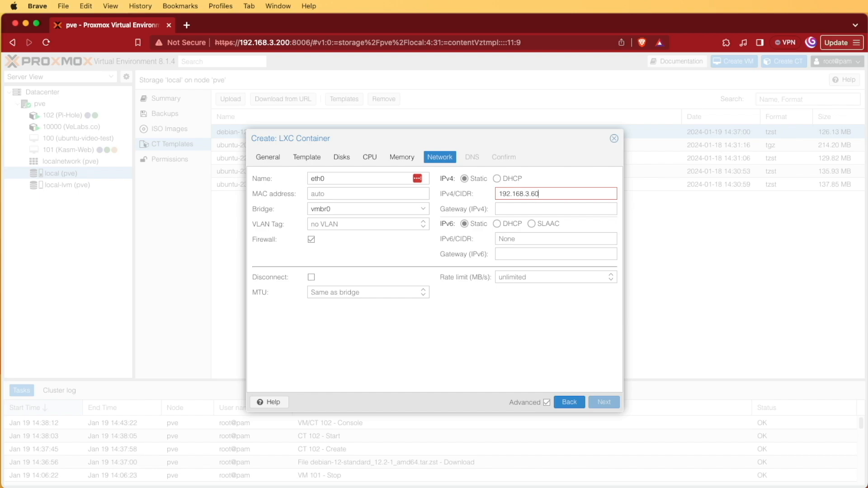
text(/24)
click(556, 208)
text(1)
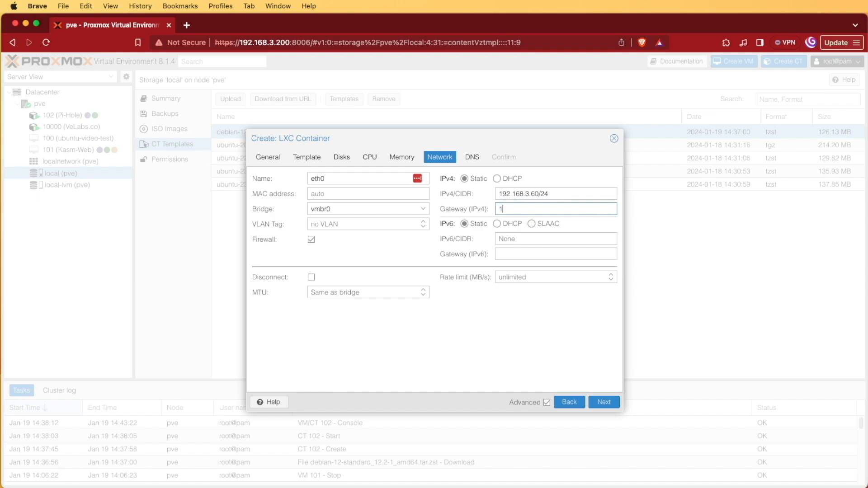
text(92.168.3.1)
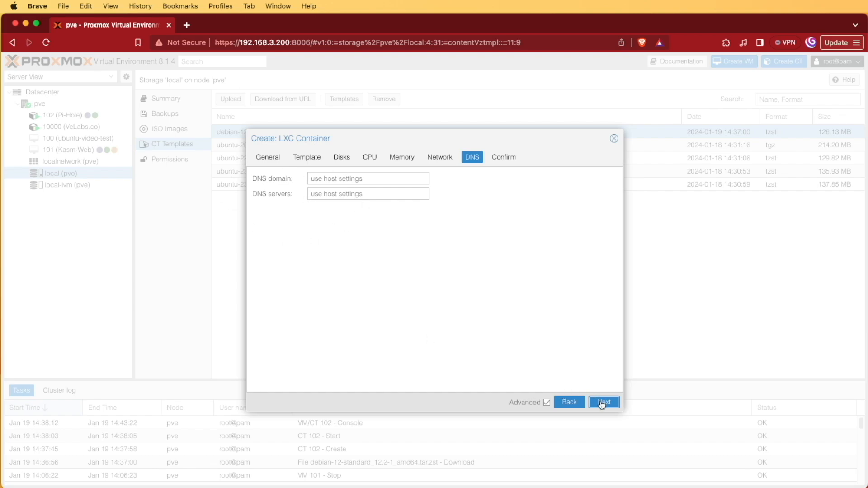
Accept the default DNS settings and finish creating container 103 from the summary
click(603, 401)
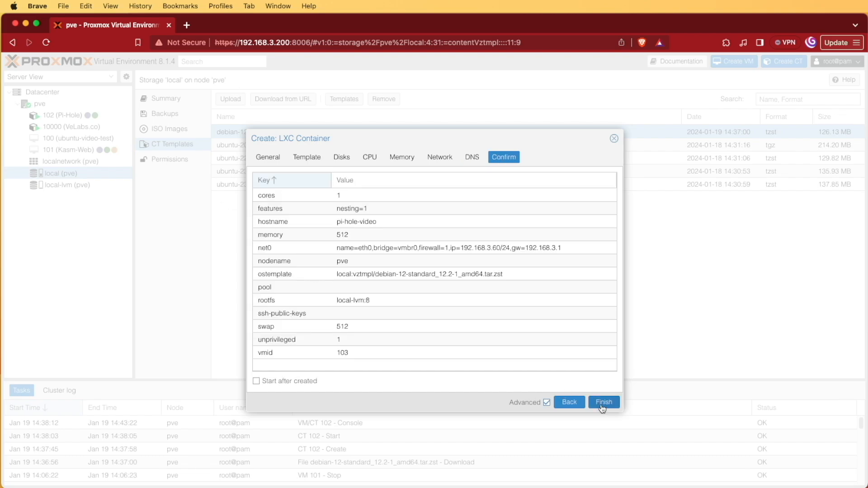
click(603, 402)
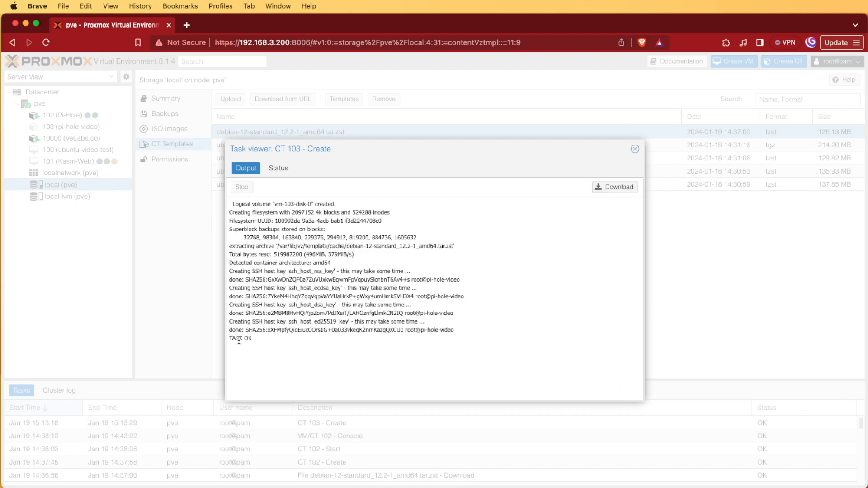
mouse_move(271, 344)
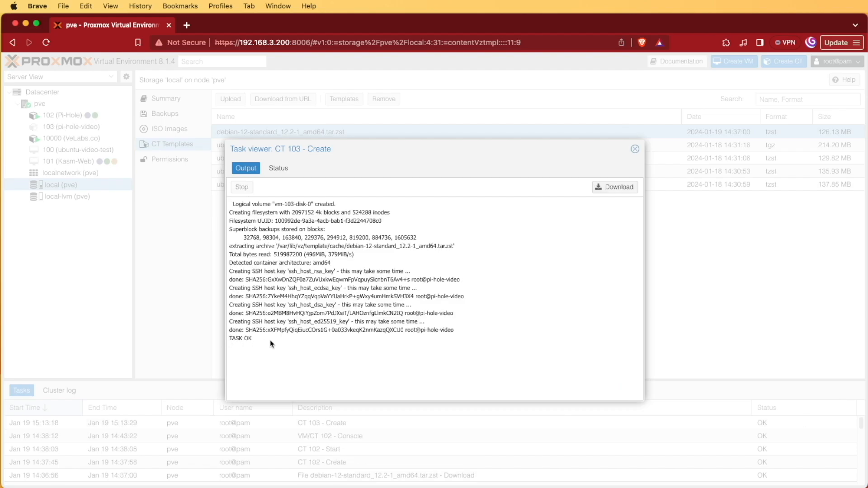
mouse_move(634, 151)
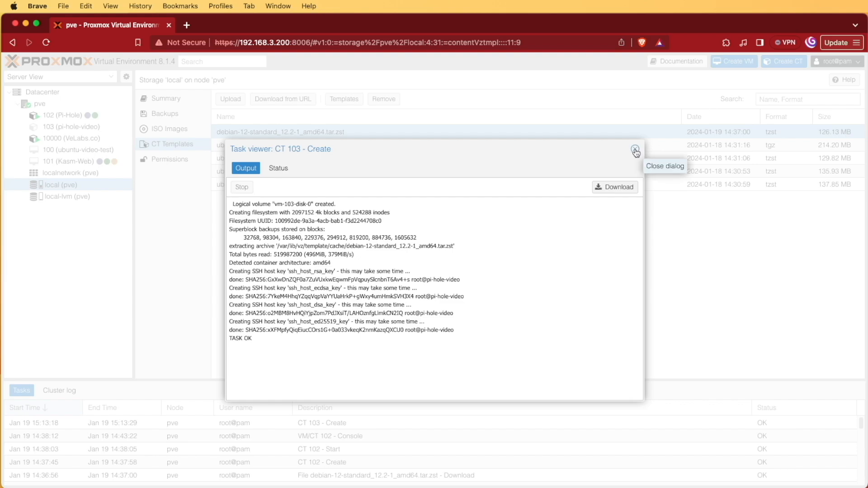
Dismiss the creation task log and bring up container 103's console
click(635, 151)
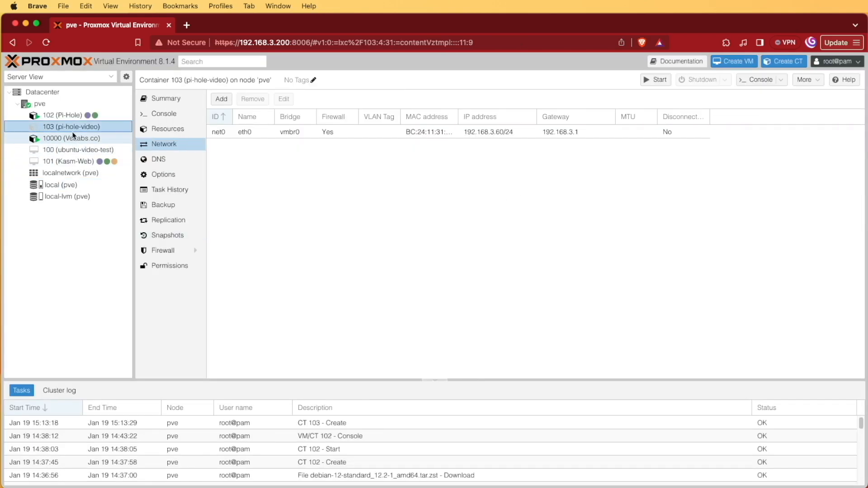
mouse_move(61, 129)
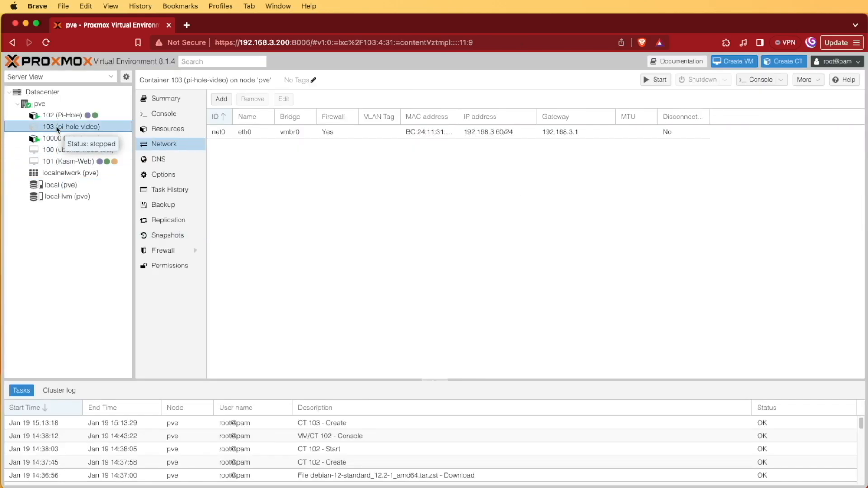
mouse_move(163, 250)
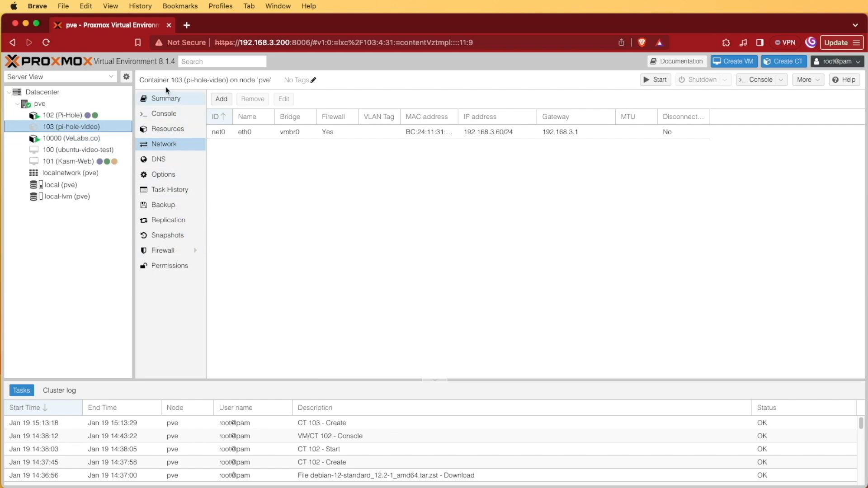
mouse_move(165, 114)
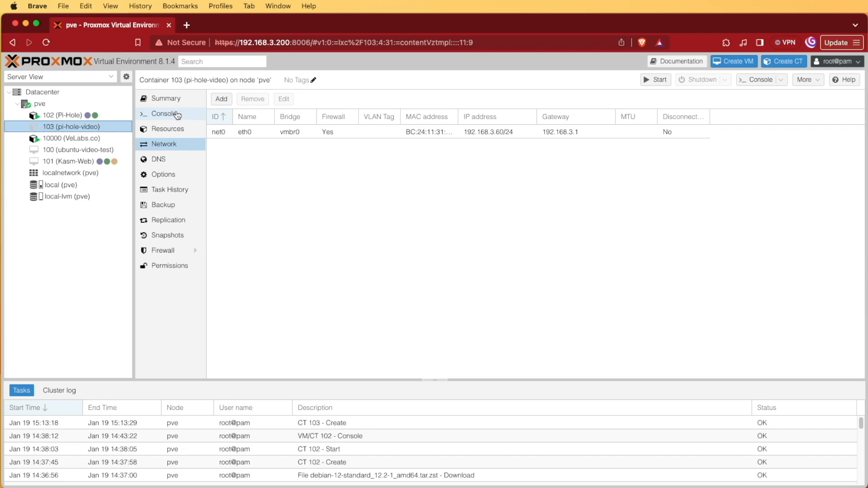
mouse_move(635, 109)
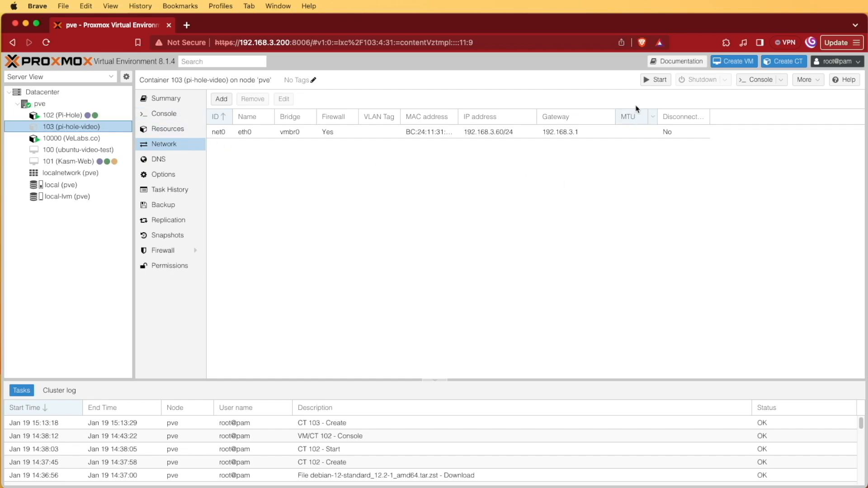
mouse_move(761, 113)
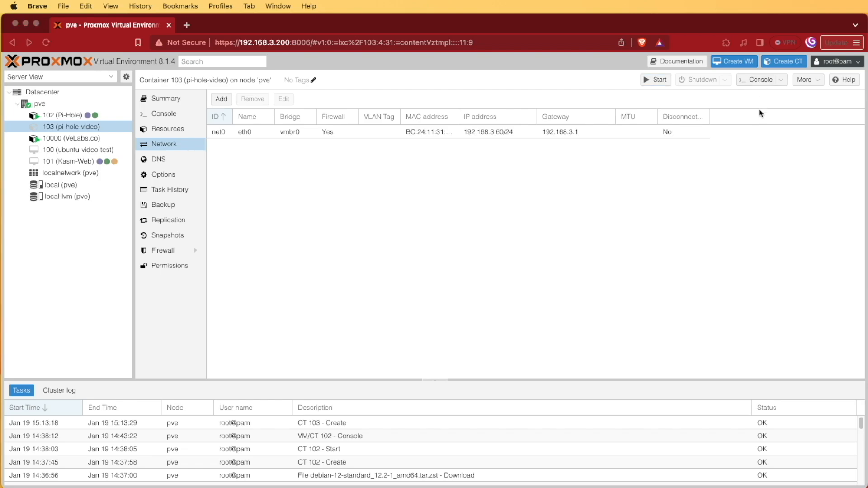
click(761, 79)
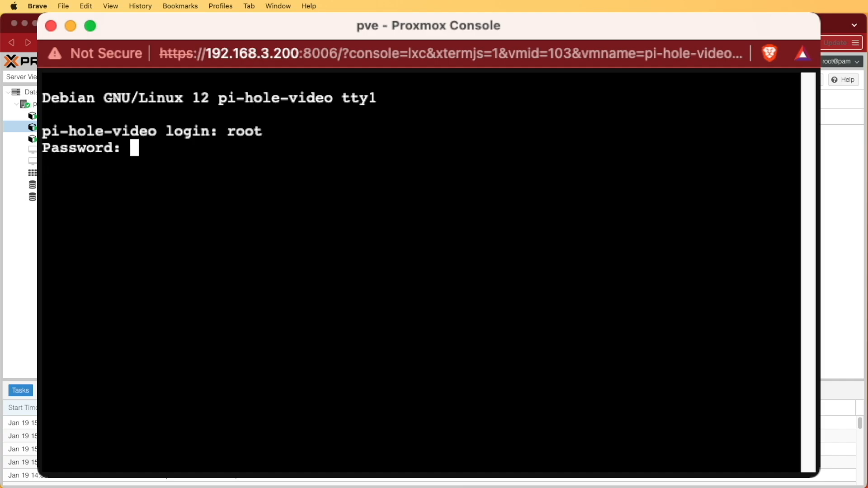
Log in as root and run apt update && apt upgrade to update all Debian packages
key(Return)
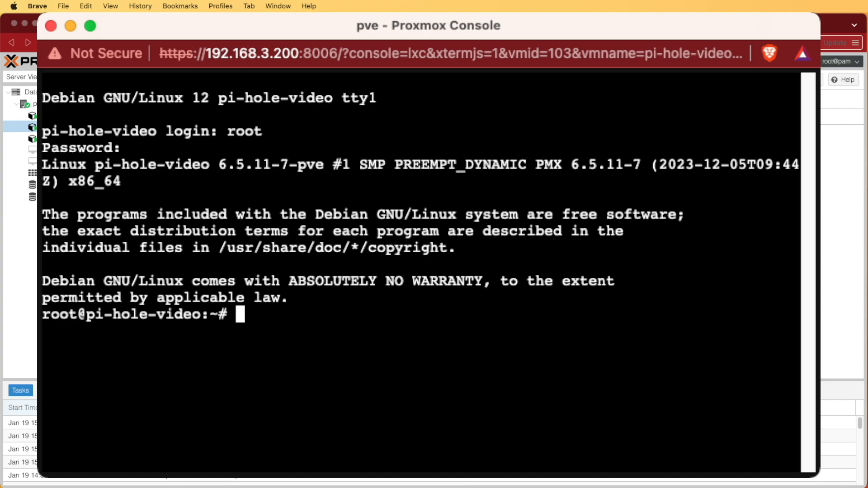
text(apt)
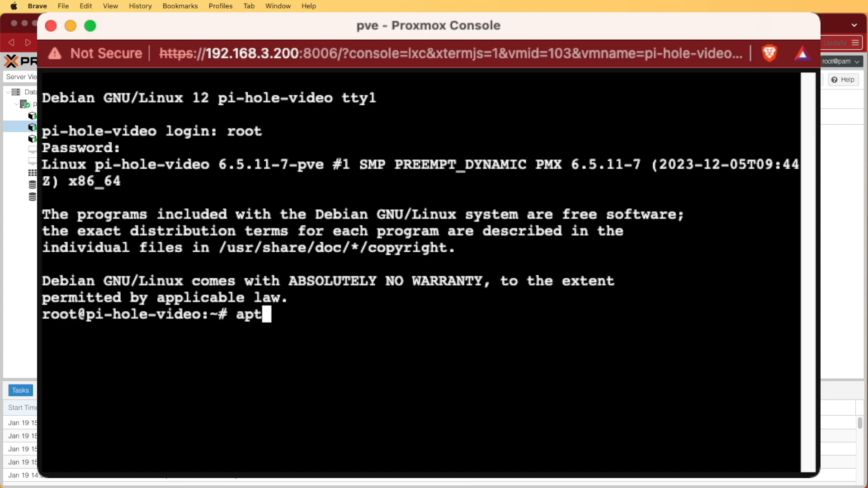
text(update &&)
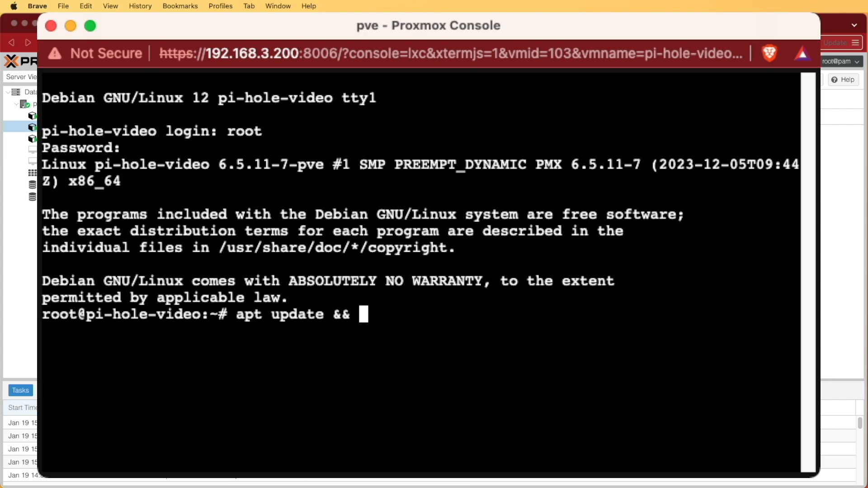
text(apt u)
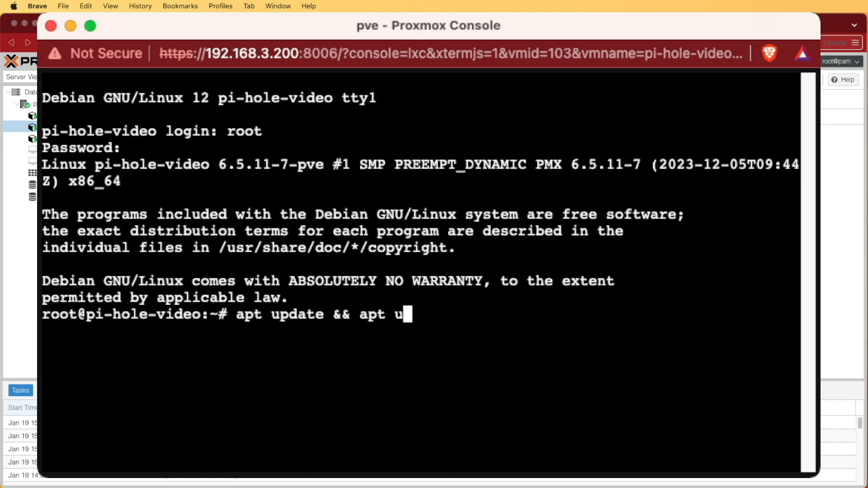
key(Return)
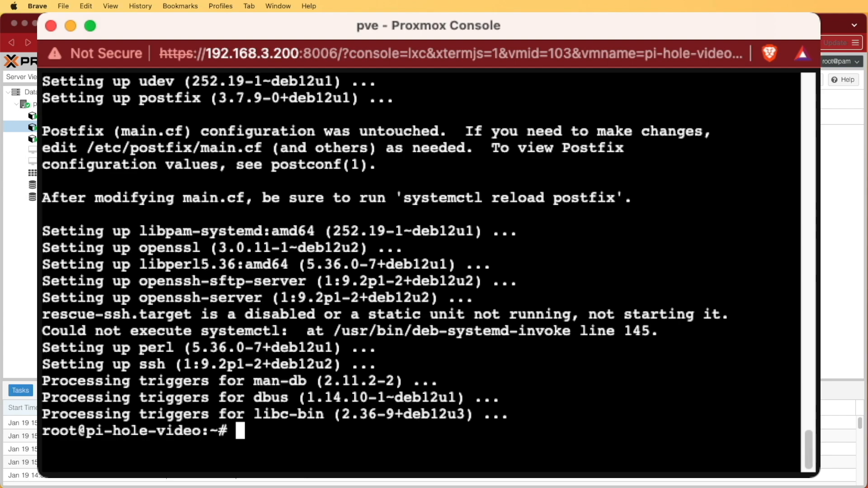
text(wget -O basic-install.sh https://install.pi-hole.net)
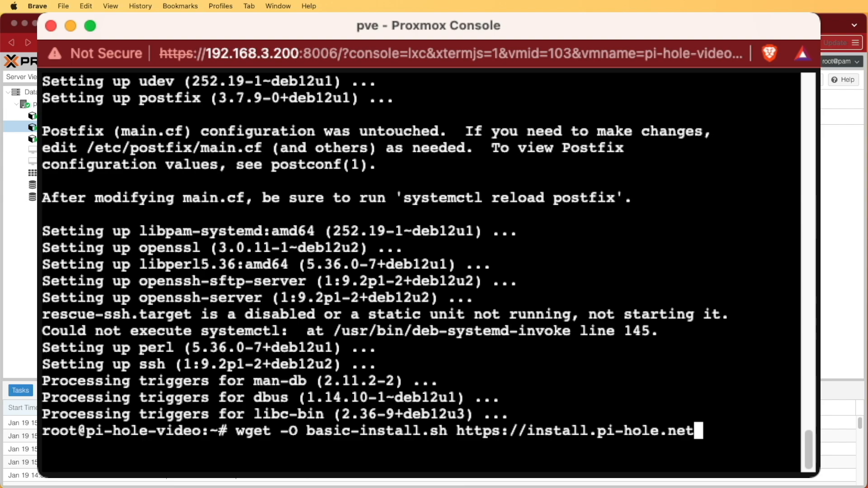
key(Return)
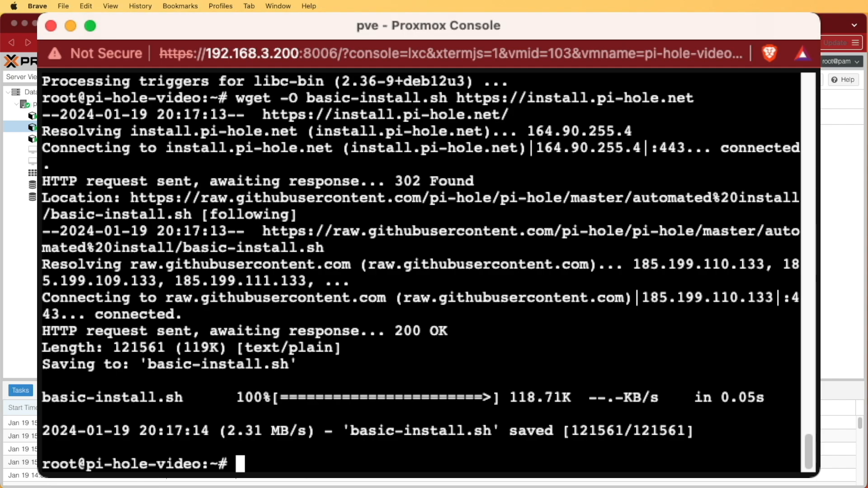
text(bash basic-install.sh)
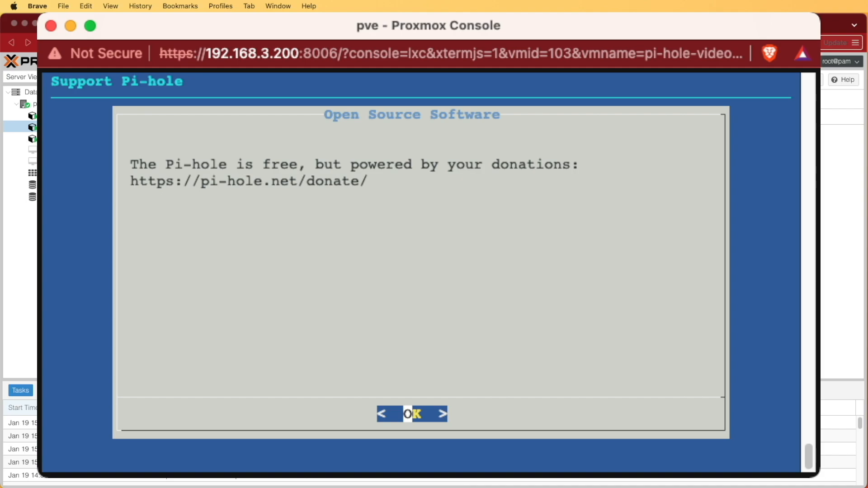
Acknowledge the installer's donation and static IP notices and choose Google (ECS, DNSSEC) as upstream DNS
click(411, 415)
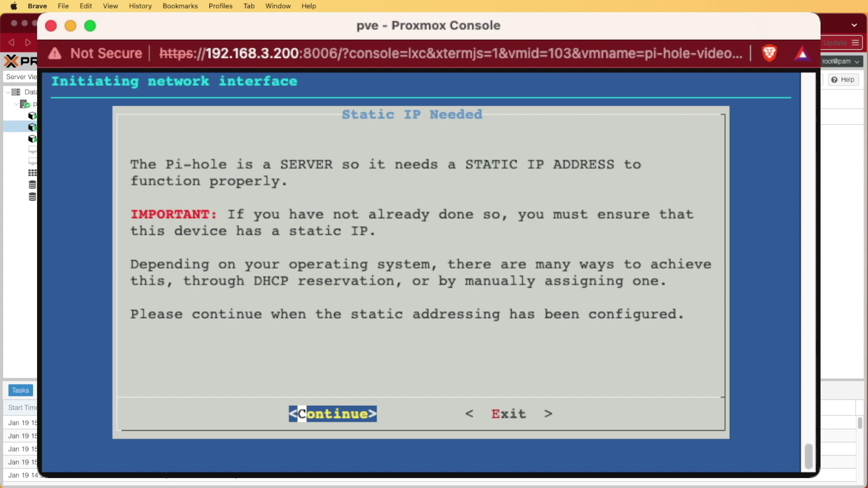
click(332, 413)
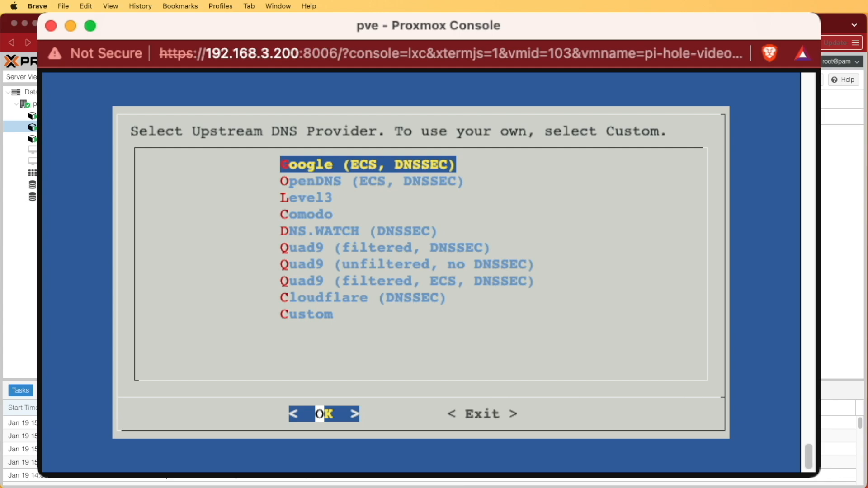
click(324, 414)
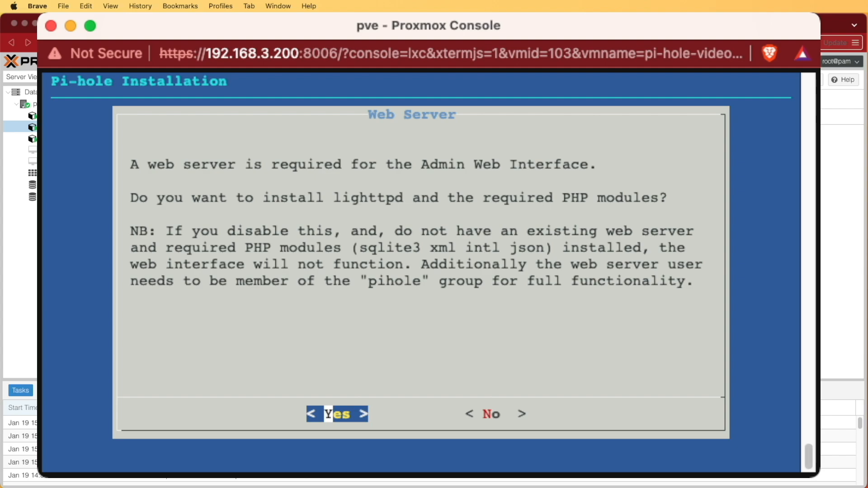
Agree to install lighttpd with PHP, enable query logging and keep privacy level 0 Show everything
click(337, 413)
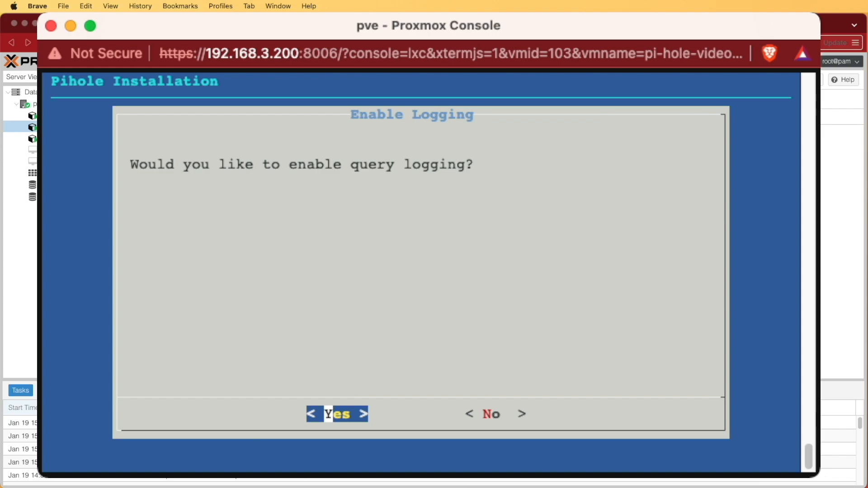
click(336, 413)
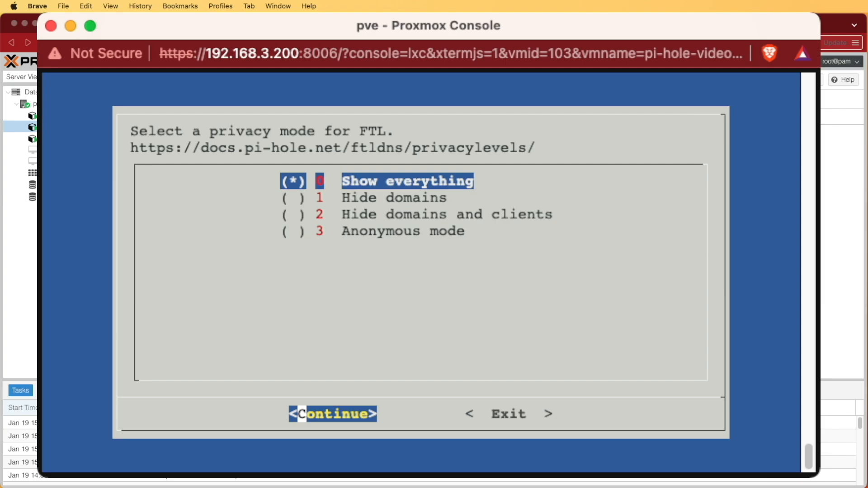
click(332, 414)
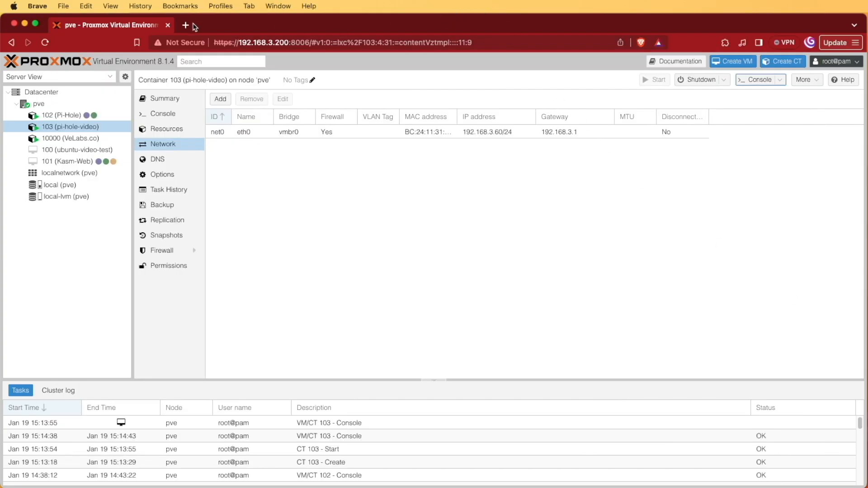
Start a fresh browser tab for reaching Pi-hole at 192.168.3.60
click(186, 25)
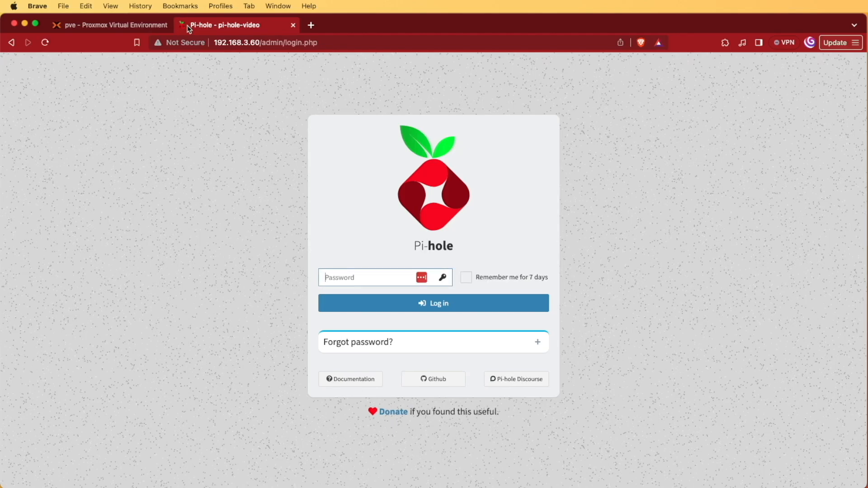
mouse_move(494, 219)
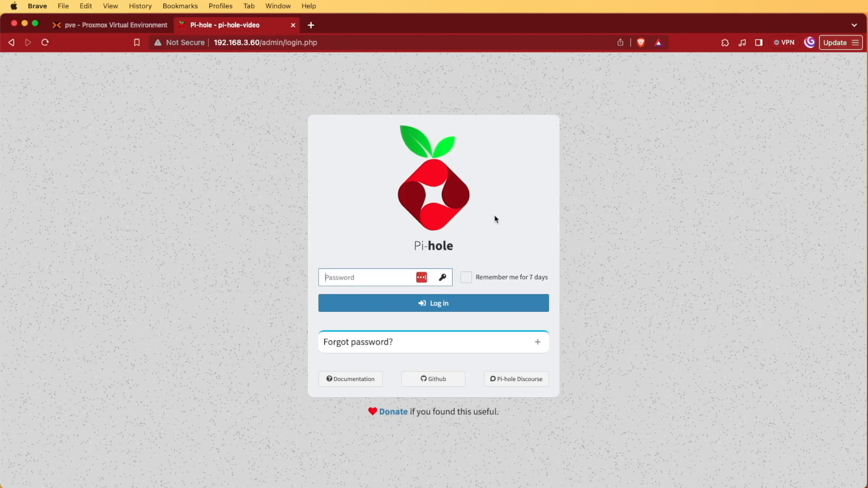
mouse_move(537, 342)
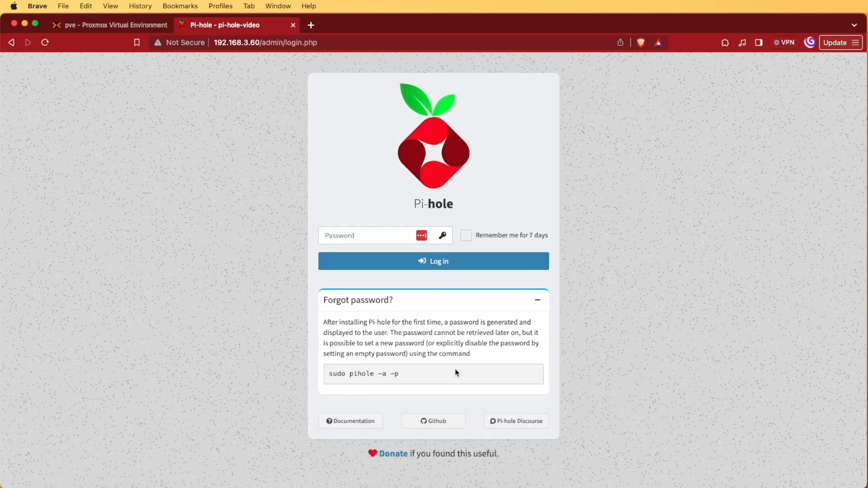
mouse_move(403, 386)
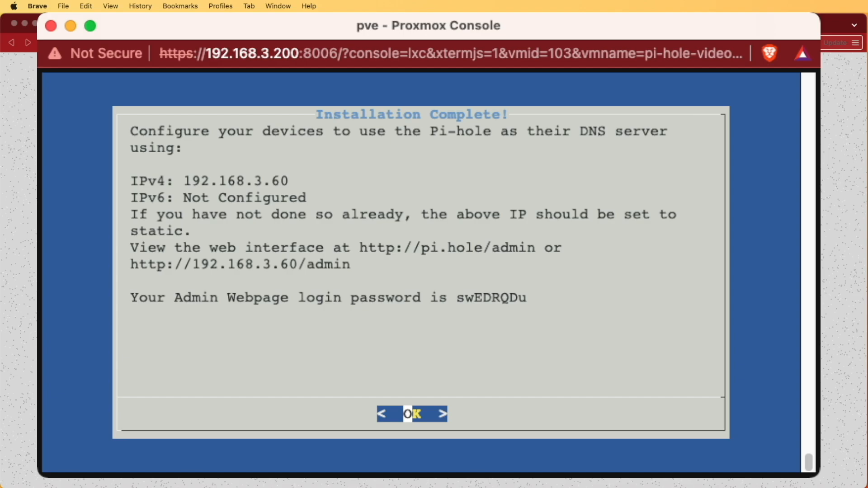
Close the Installation Complete summary and run 'pihole -a -p' to set a new admin password
click(412, 415)
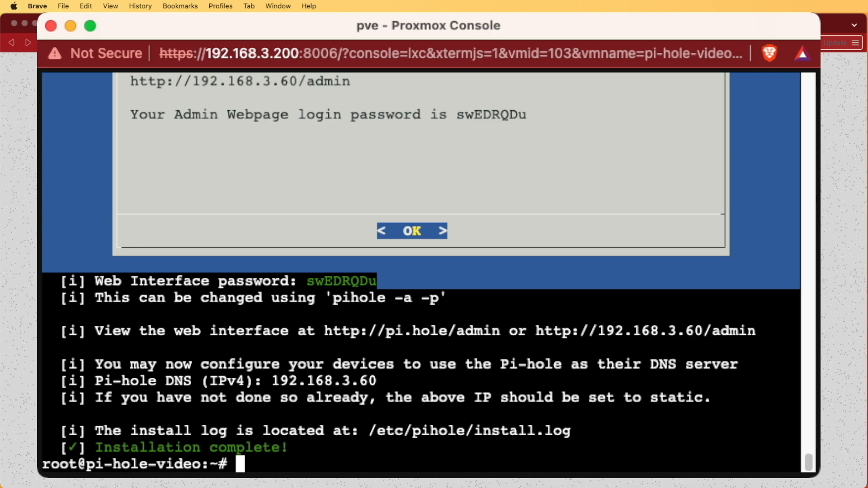
text(pihole)
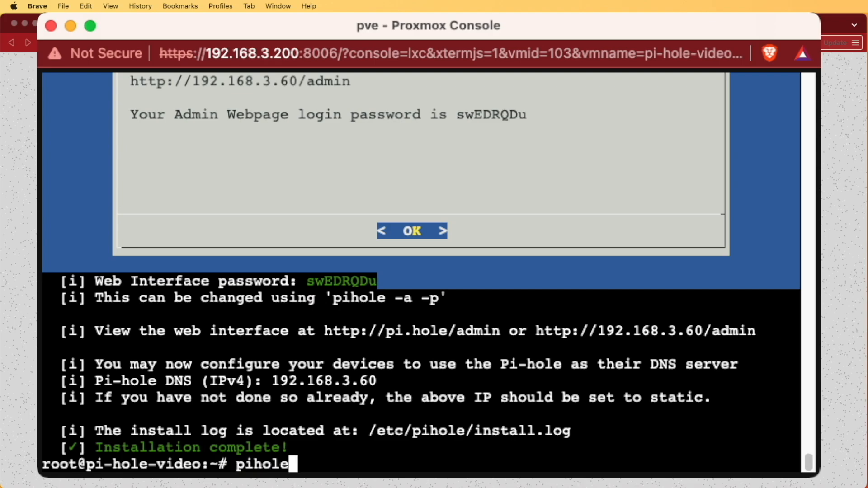
text(-a)
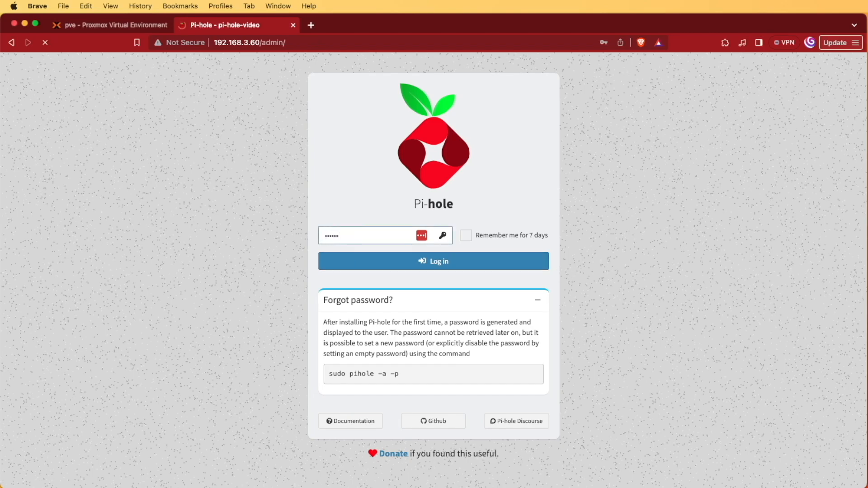
Sign in to the Pi-hole admin dashboard and choose Never on the save-password prompt
click(433, 260)
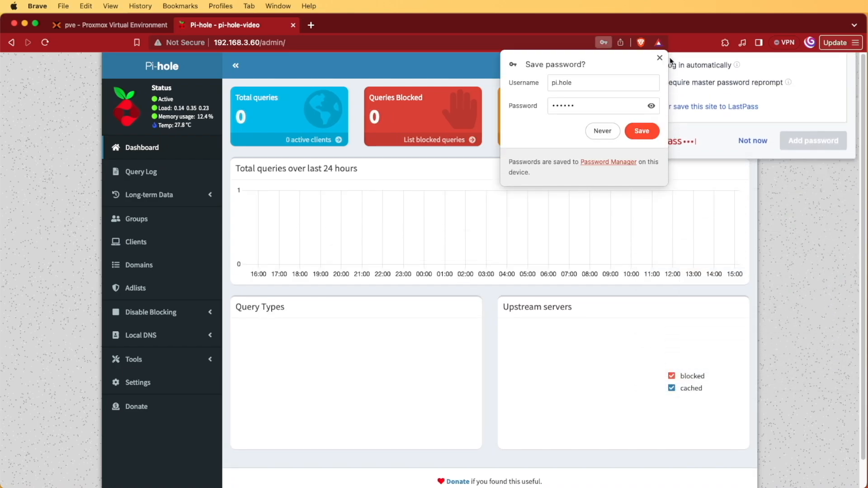
click(659, 58)
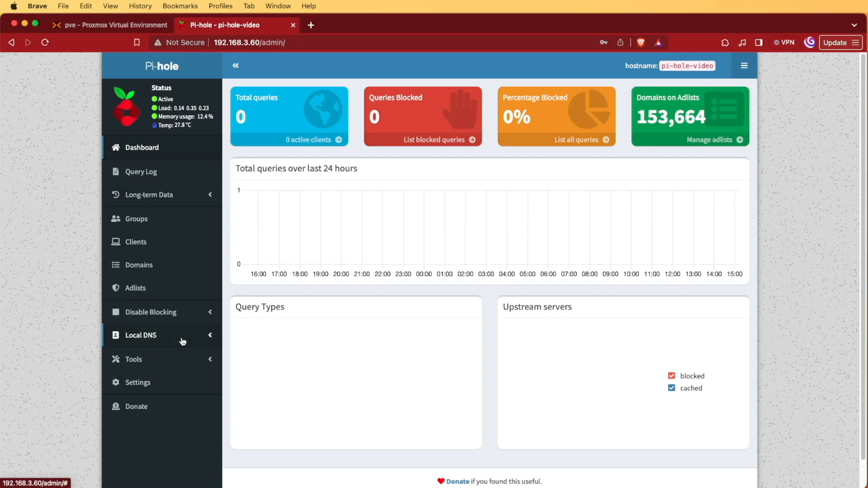
Go via Local DNS Records to the Adlists page listing the default StevenBlack hosts list
click(141, 334)
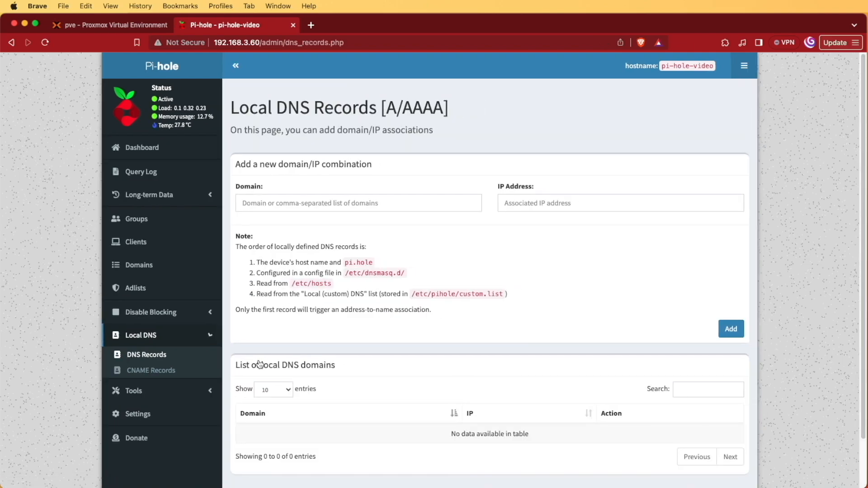
click(135, 287)
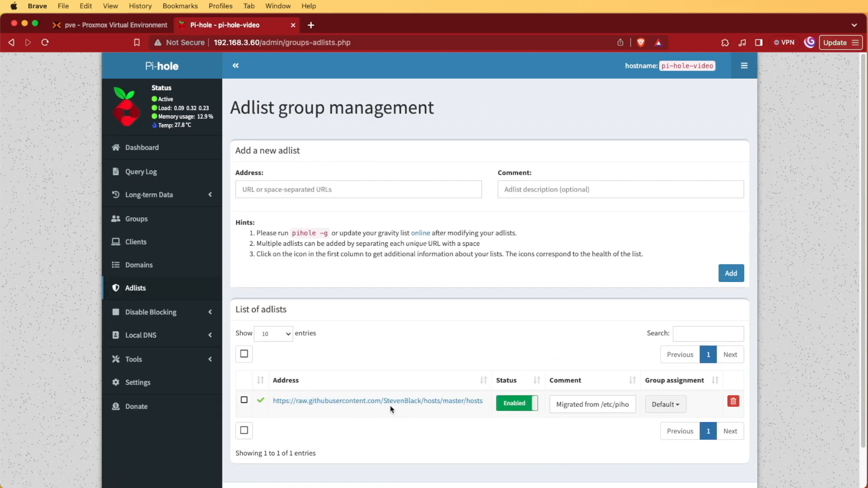
mouse_move(361, 406)
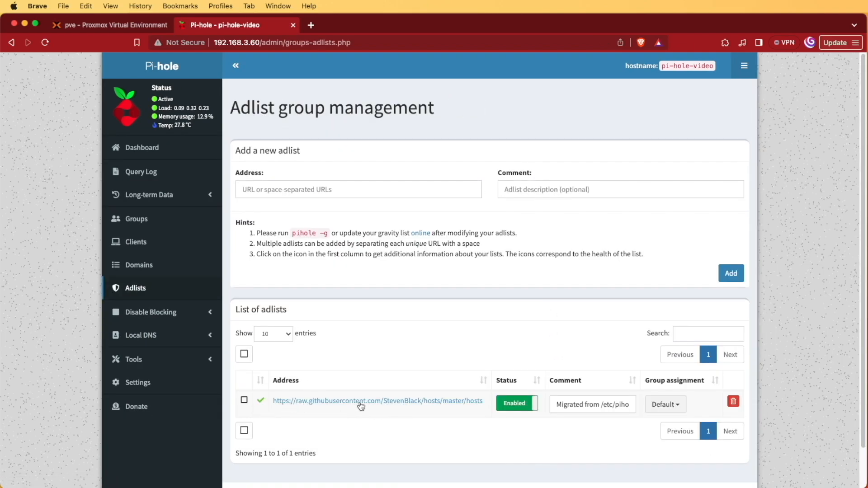
mouse_move(511, 423)
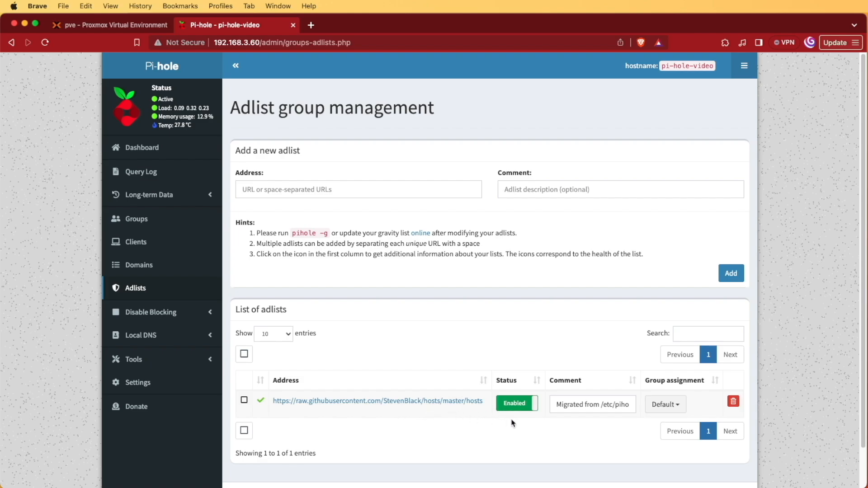
mouse_move(416, 413)
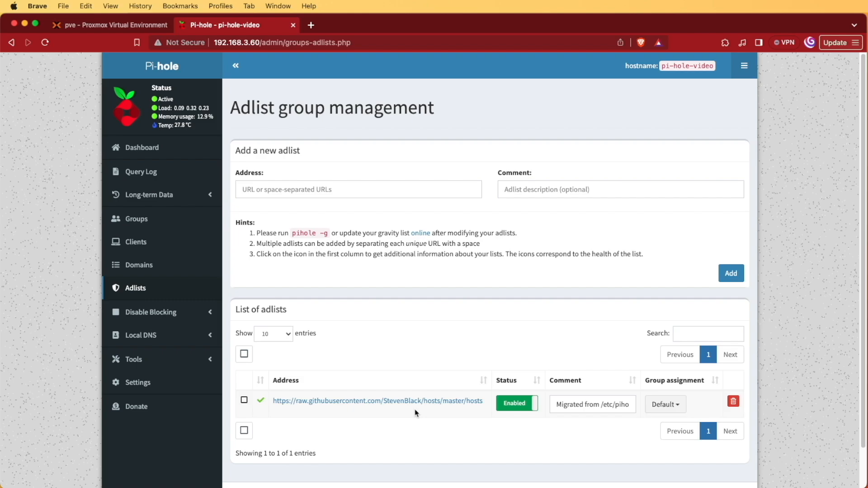
mouse_move(364, 408)
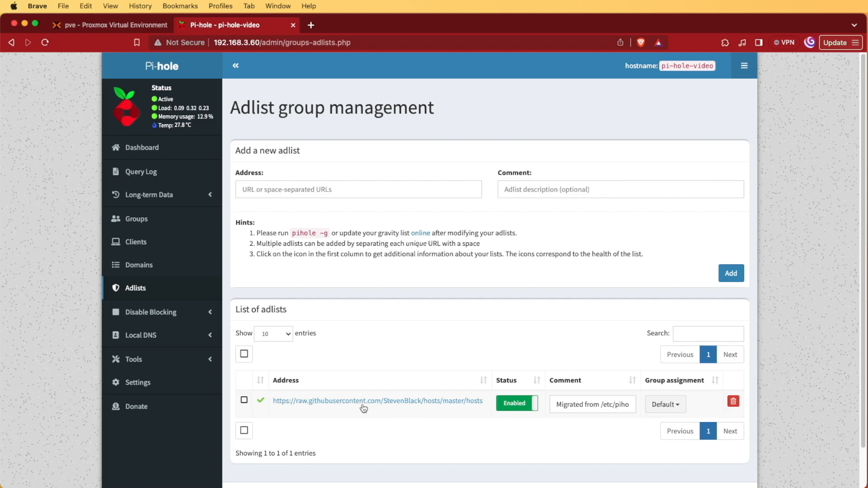
mouse_move(443, 406)
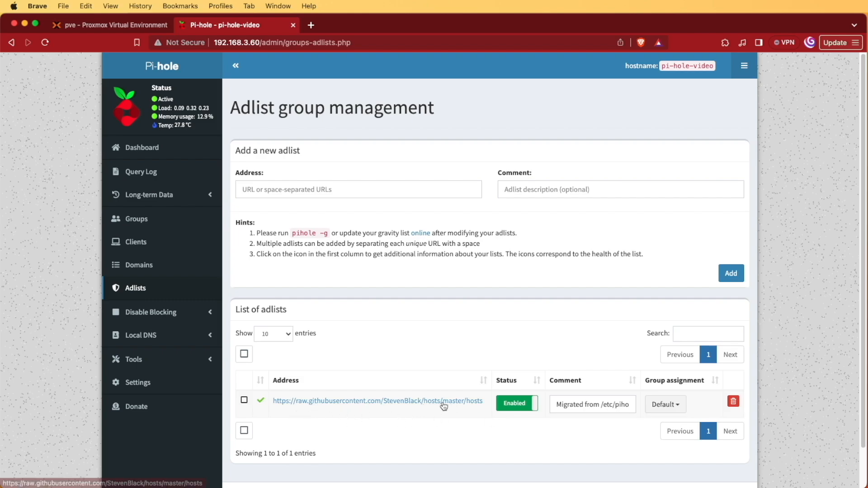
mouse_move(142, 148)
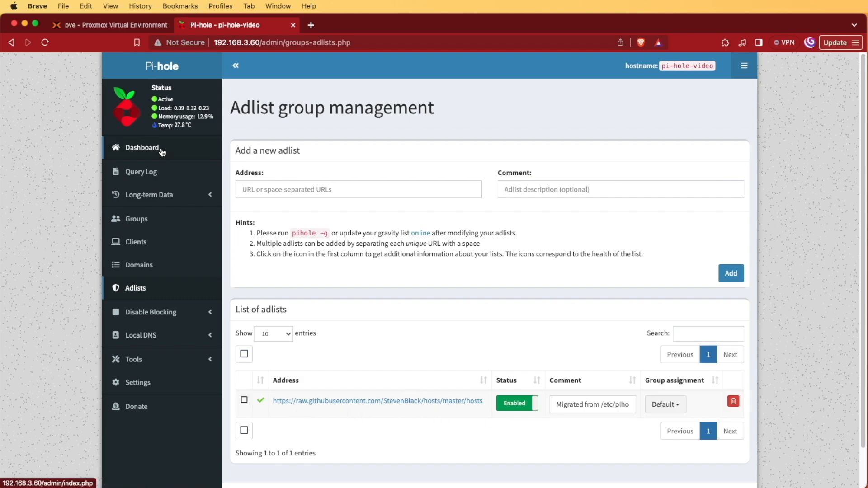